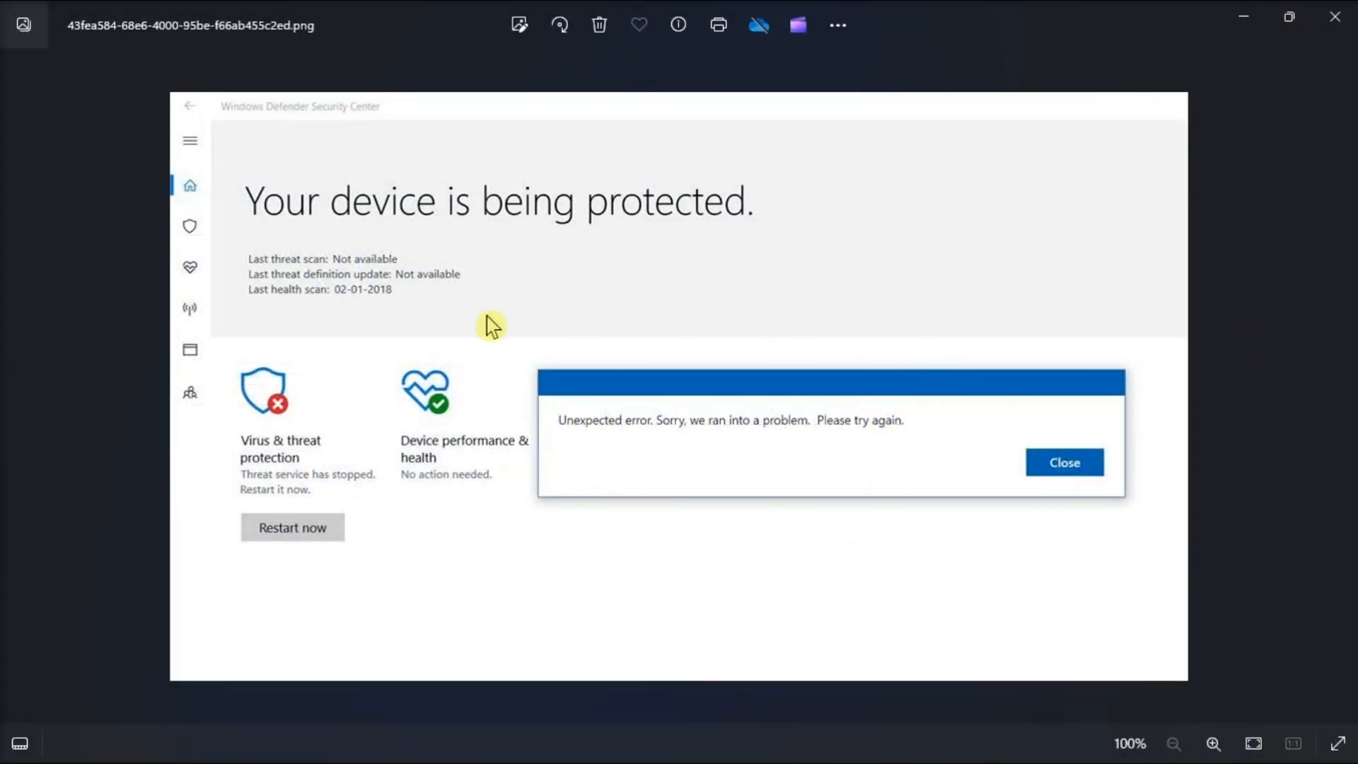
pyautogui.moveTo(962, 414)
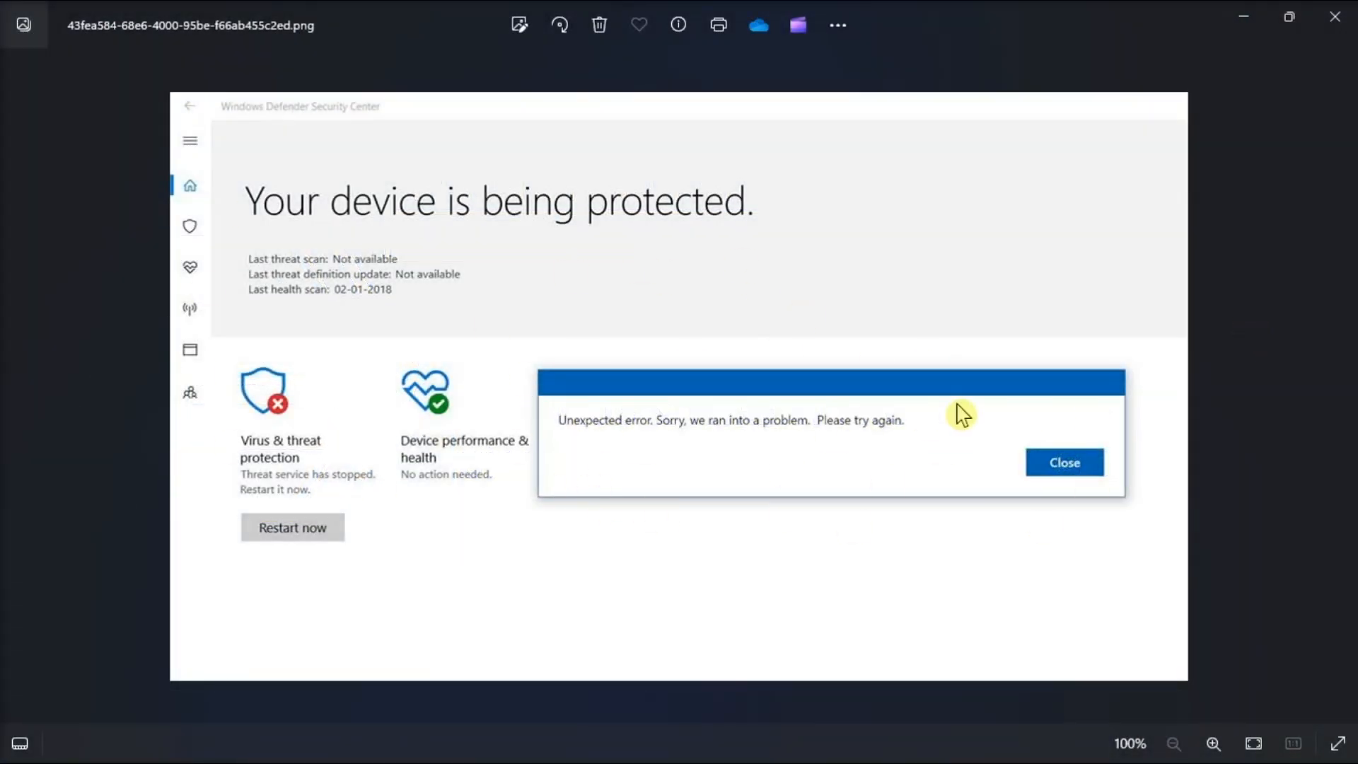
# - Bring up the Security Center service's properties from the services list
pyautogui.click(546, 740)
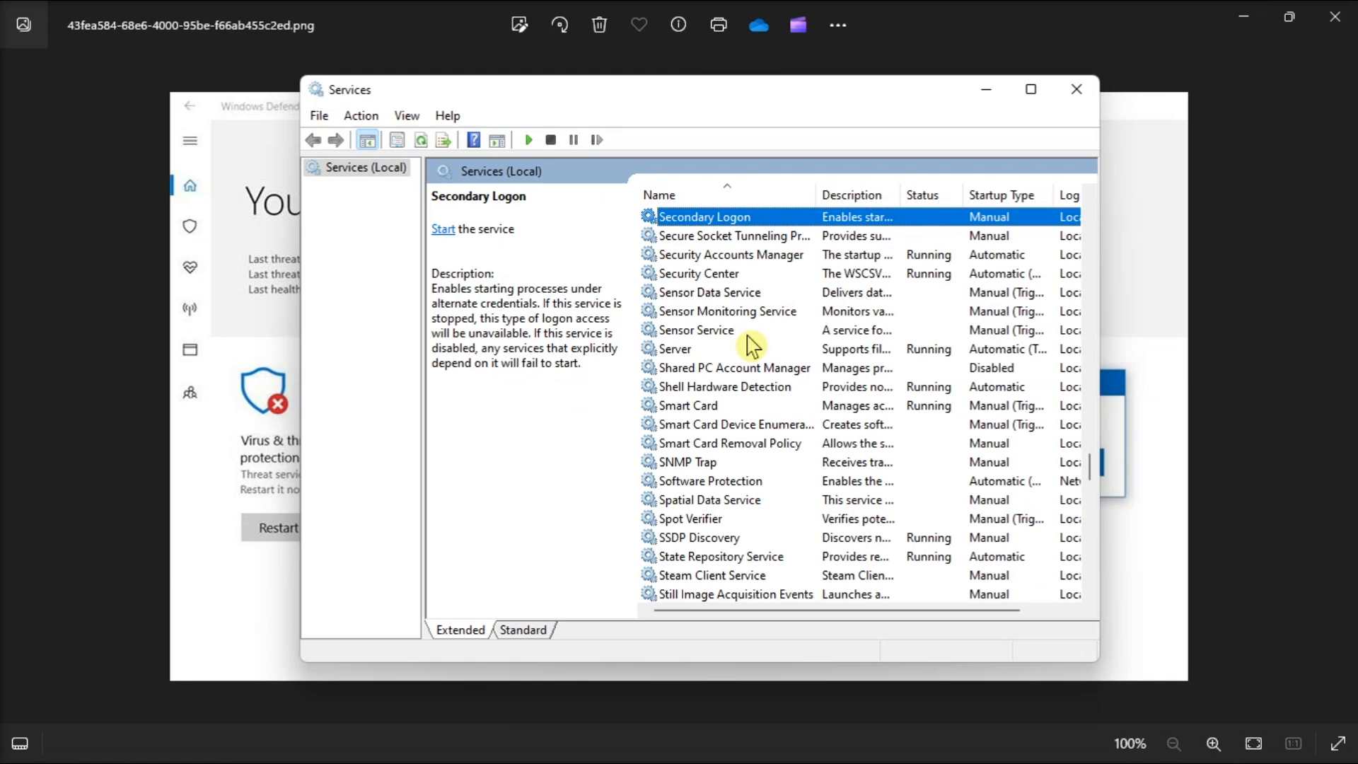
pyautogui.doubleClick(698, 273)
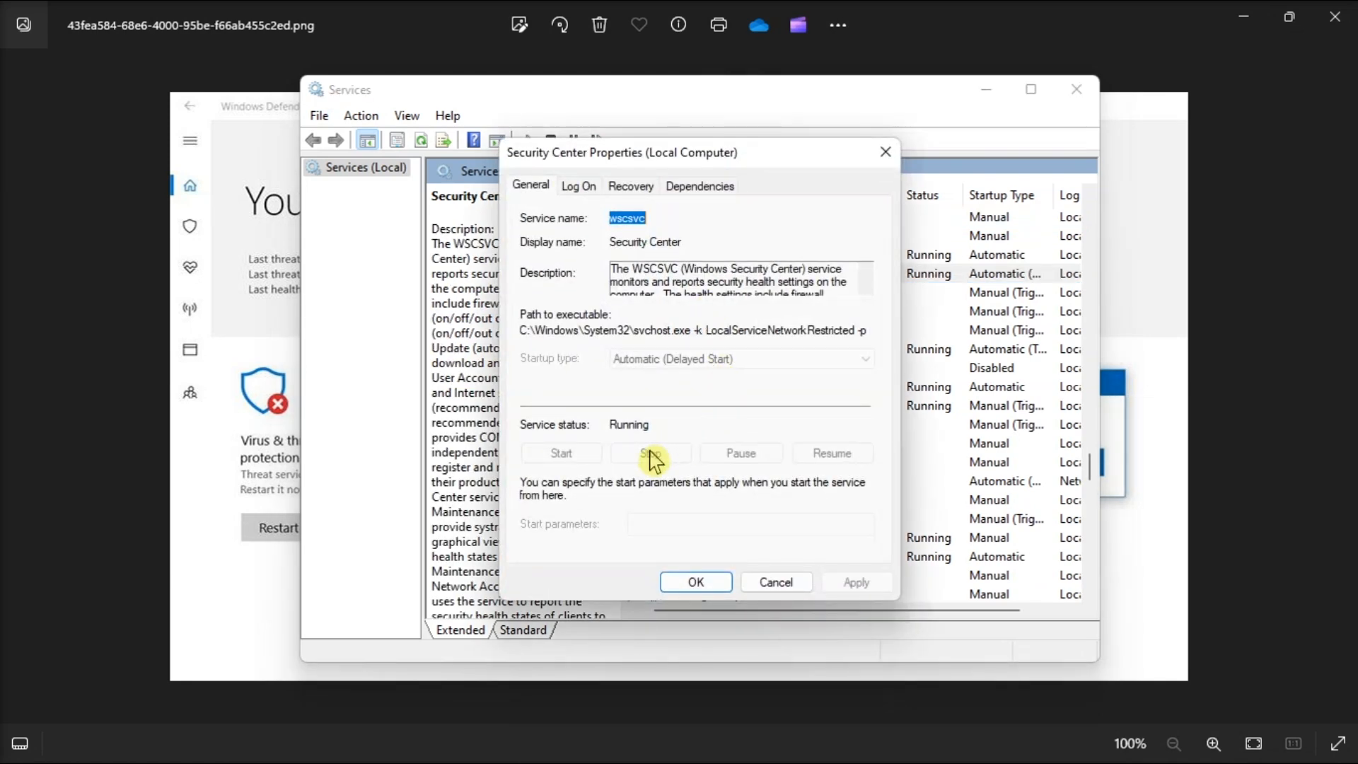
pyautogui.moveTo(543, 476)
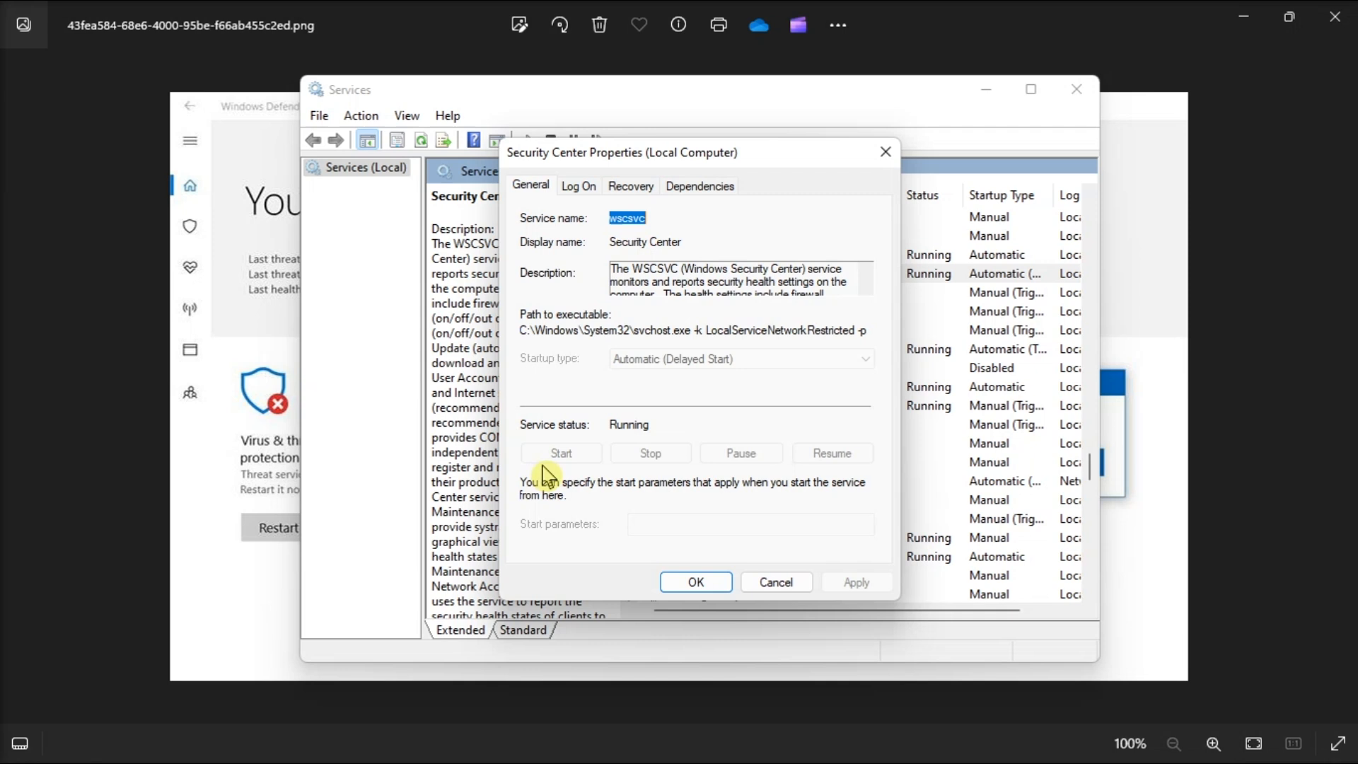
pyautogui.moveTo(654, 391)
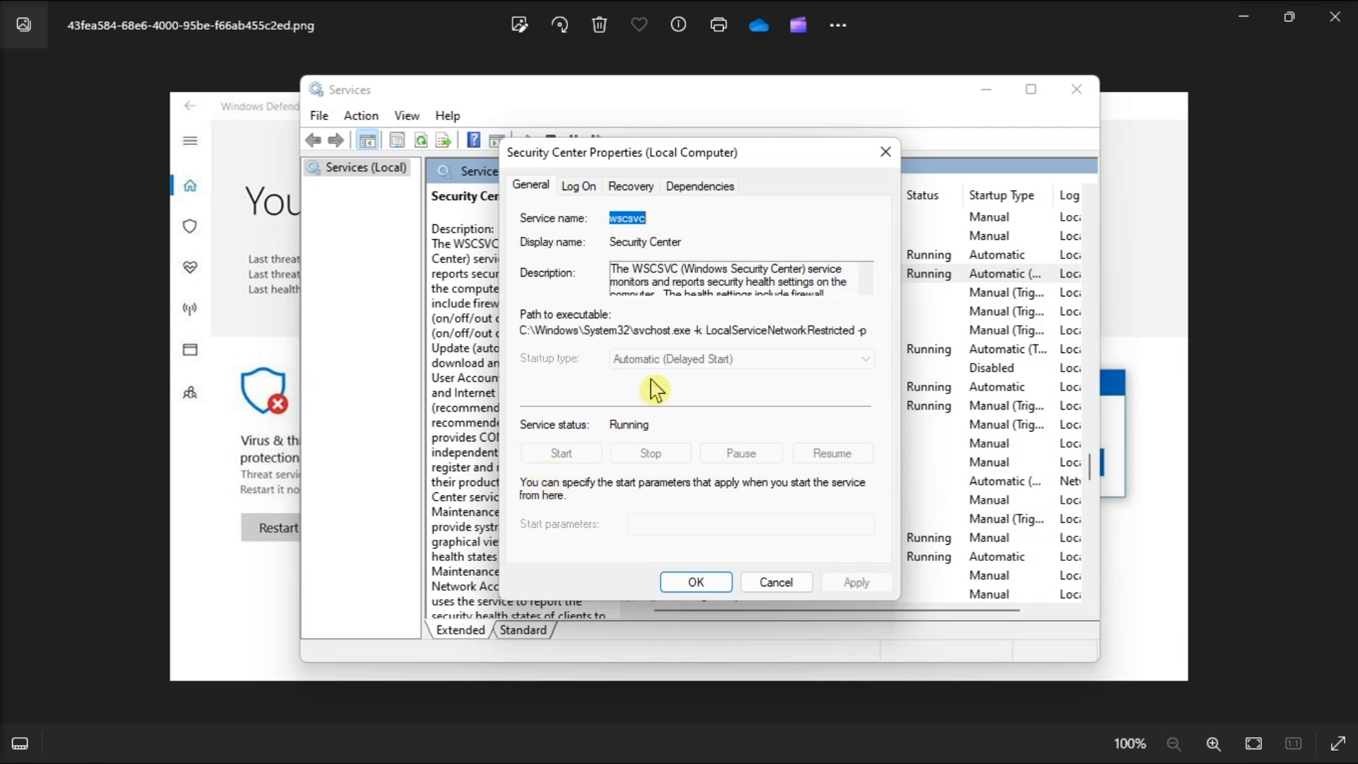
pyautogui.moveTo(749, 361)
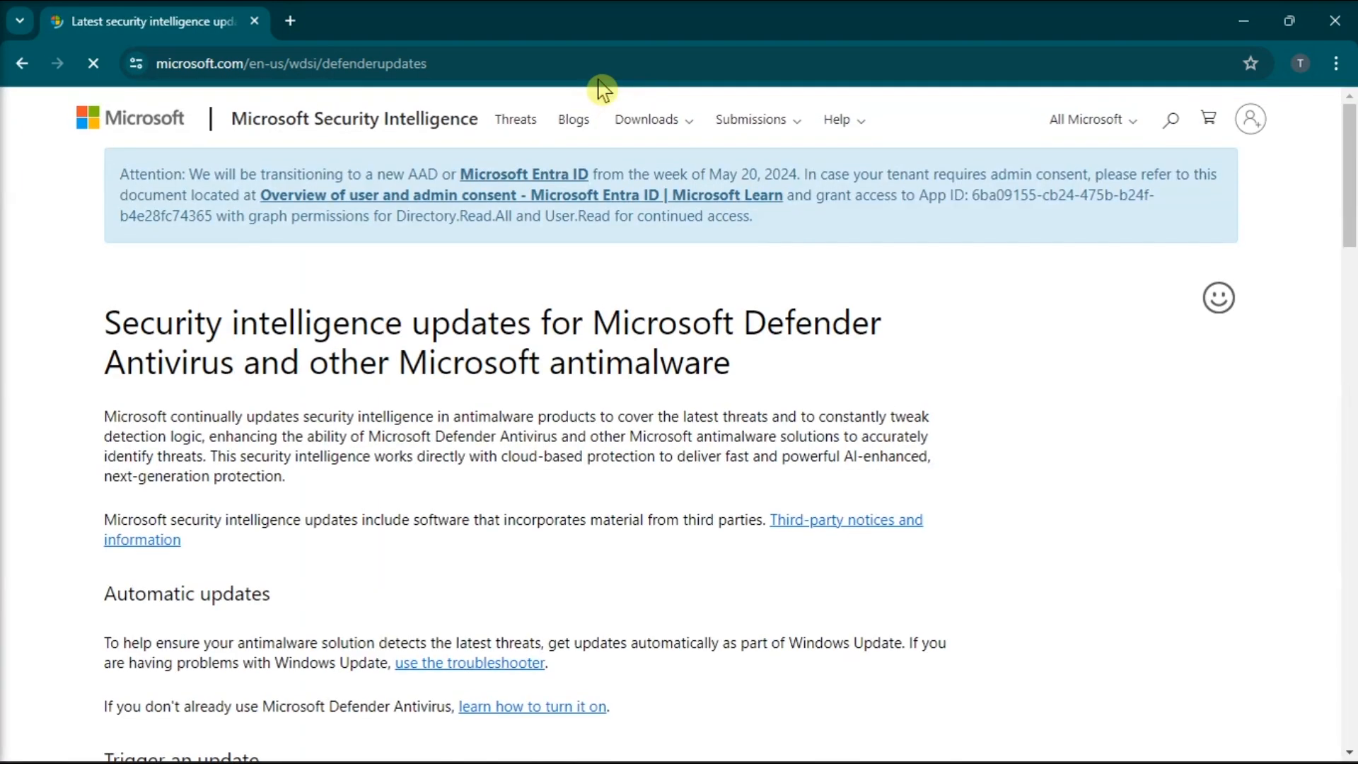
# - Scroll to the manual Defender update download, version 1.411.351.0, then bring up app search
pyautogui.scroll(-3)
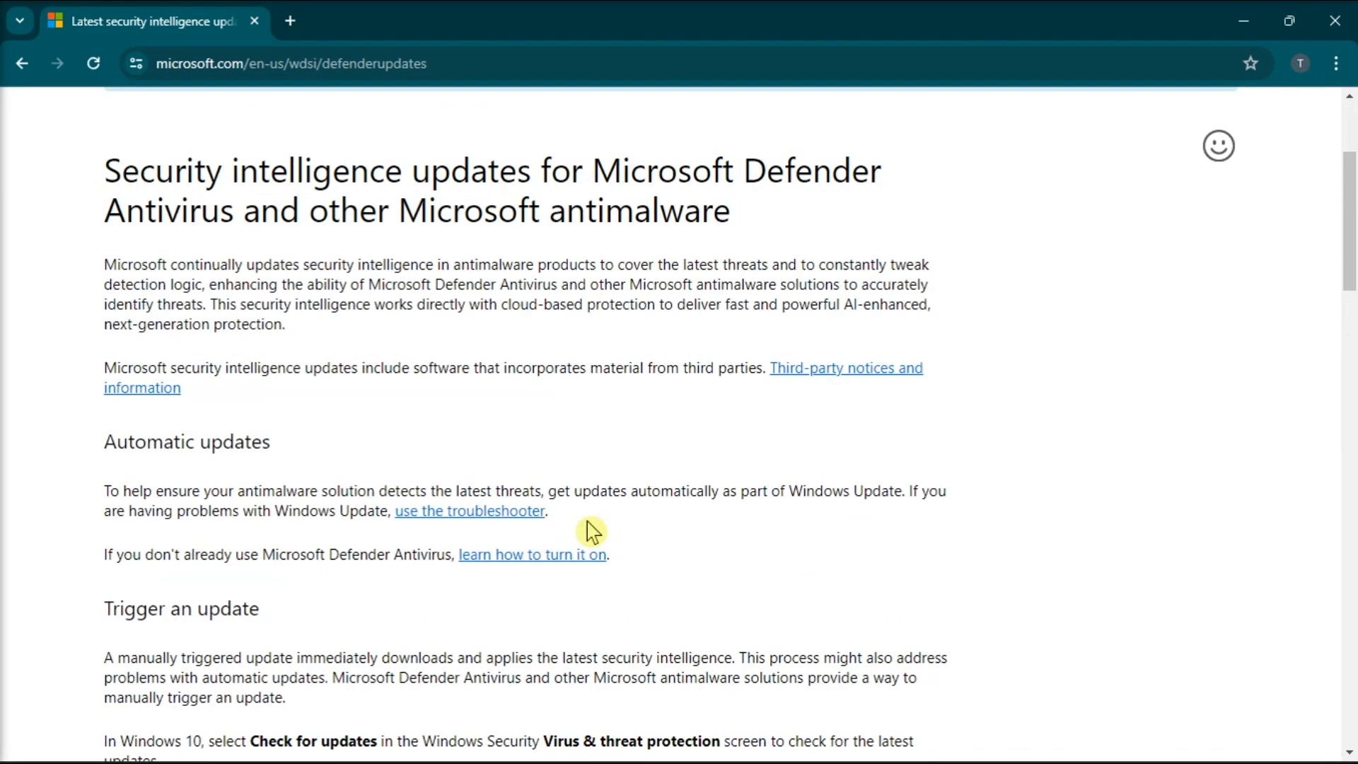
pyautogui.scroll(-3)
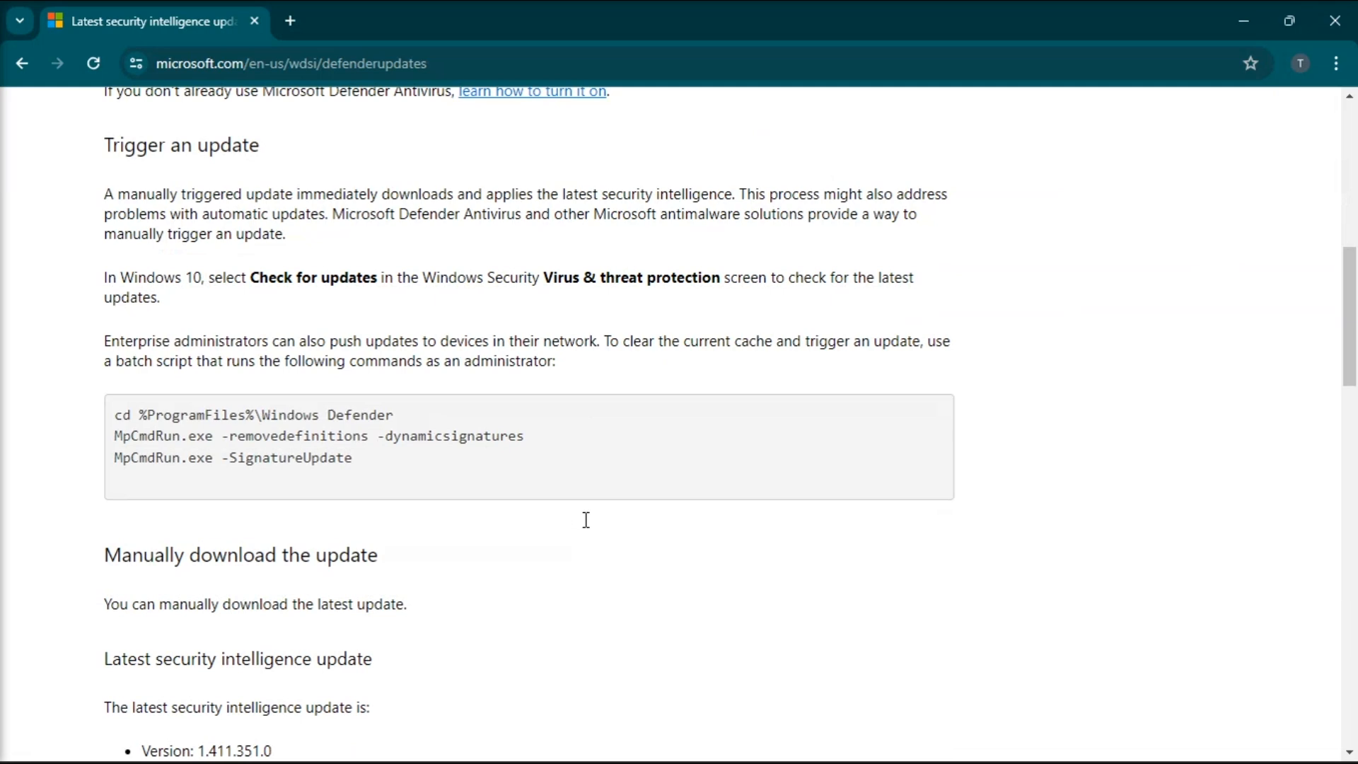
pyautogui.scroll(-3)
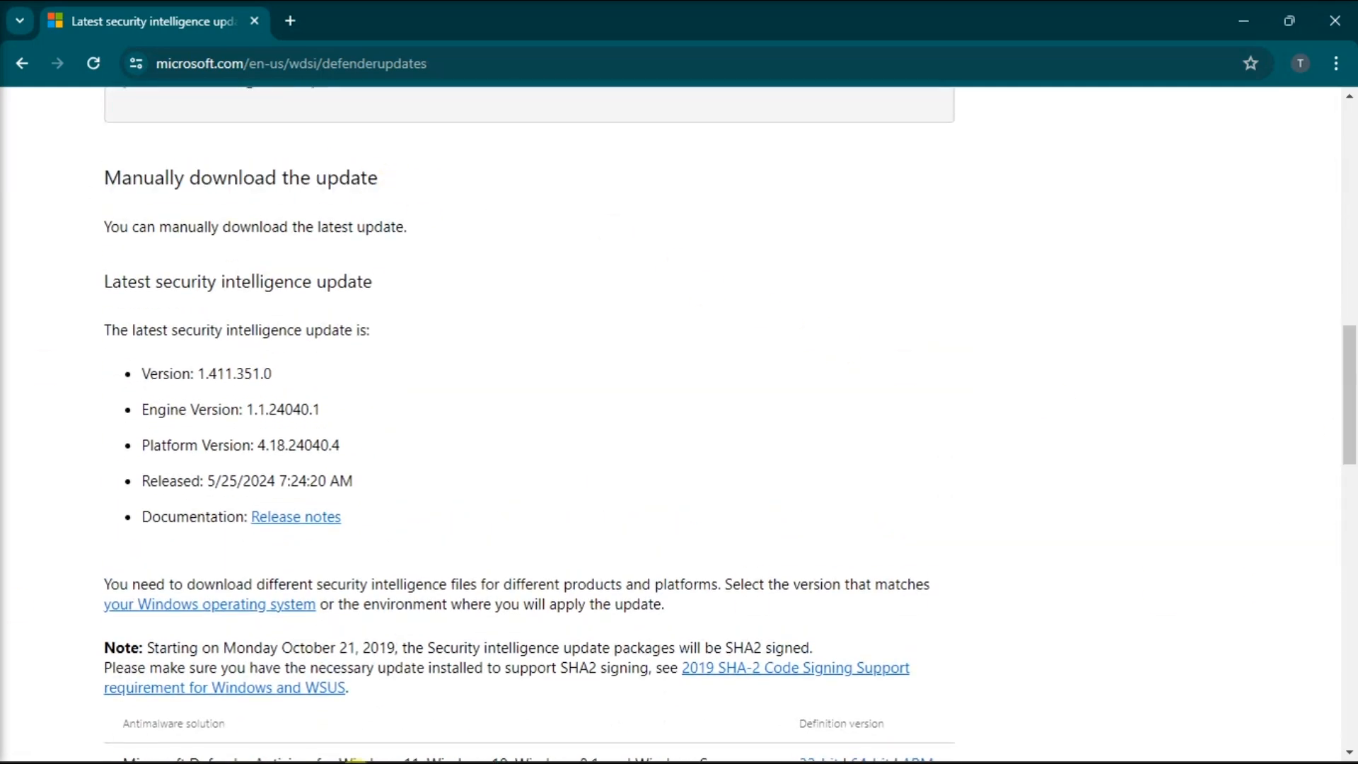
pyautogui.moveTo(1001, 480)
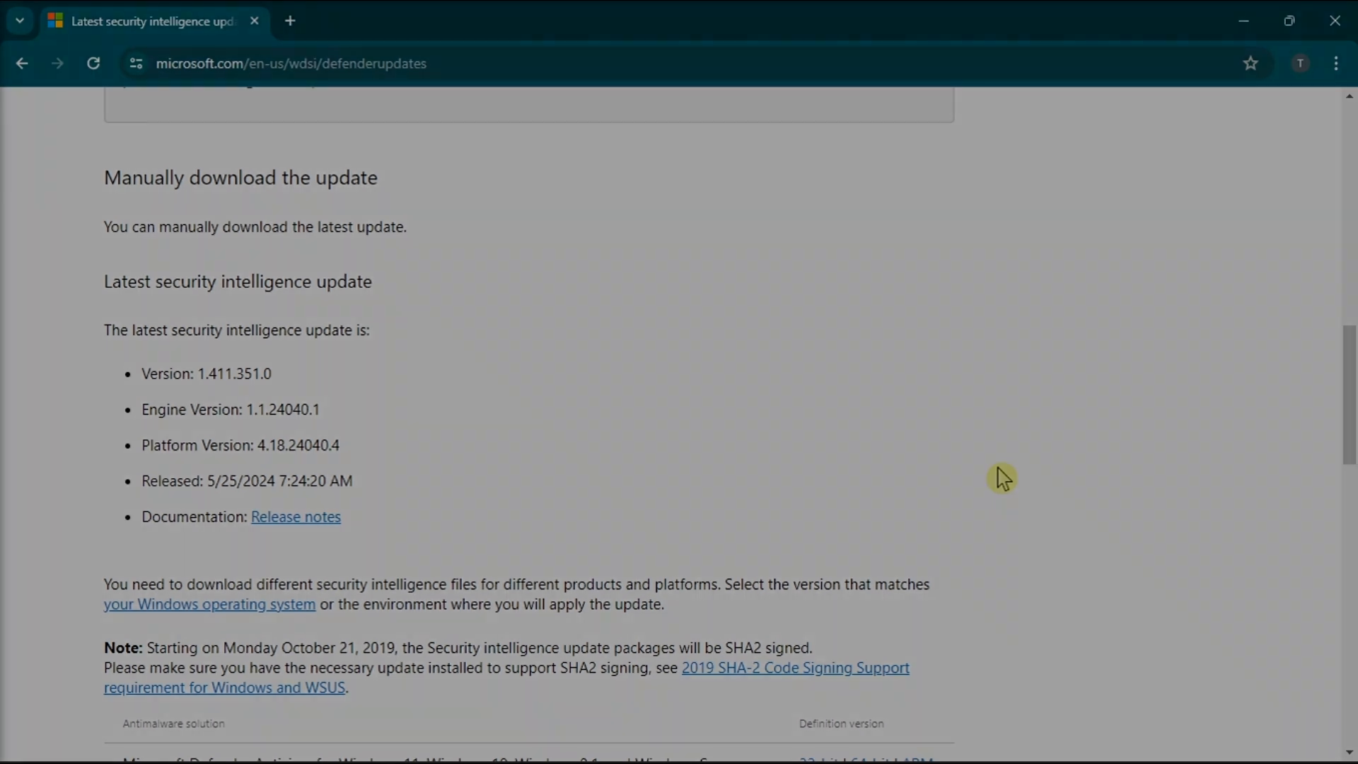
pyautogui.click(545, 740)
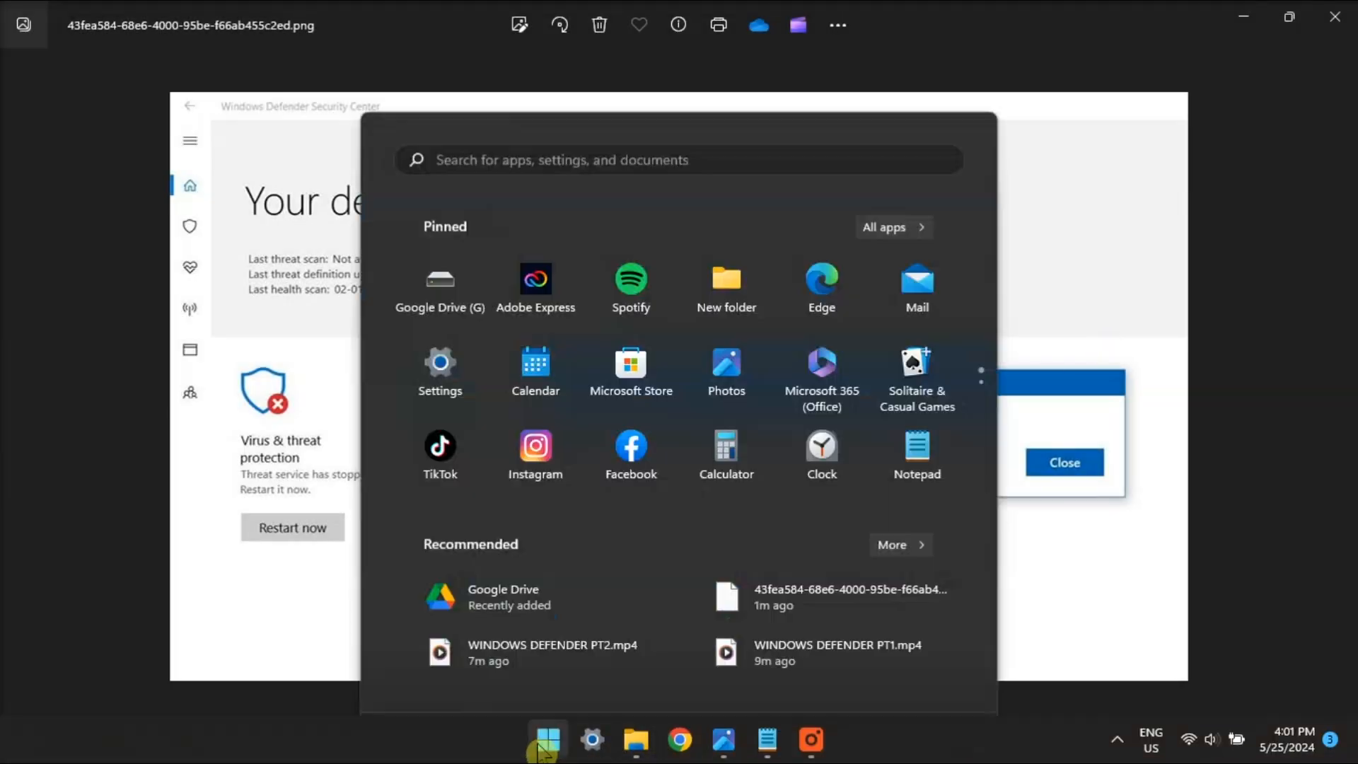
# - Run Get-AppxPackage Microsoft.SecHealthUI -AllUsers | Reset-AppxPackage in an administrator PowerShell
pyautogui.write('powershel')
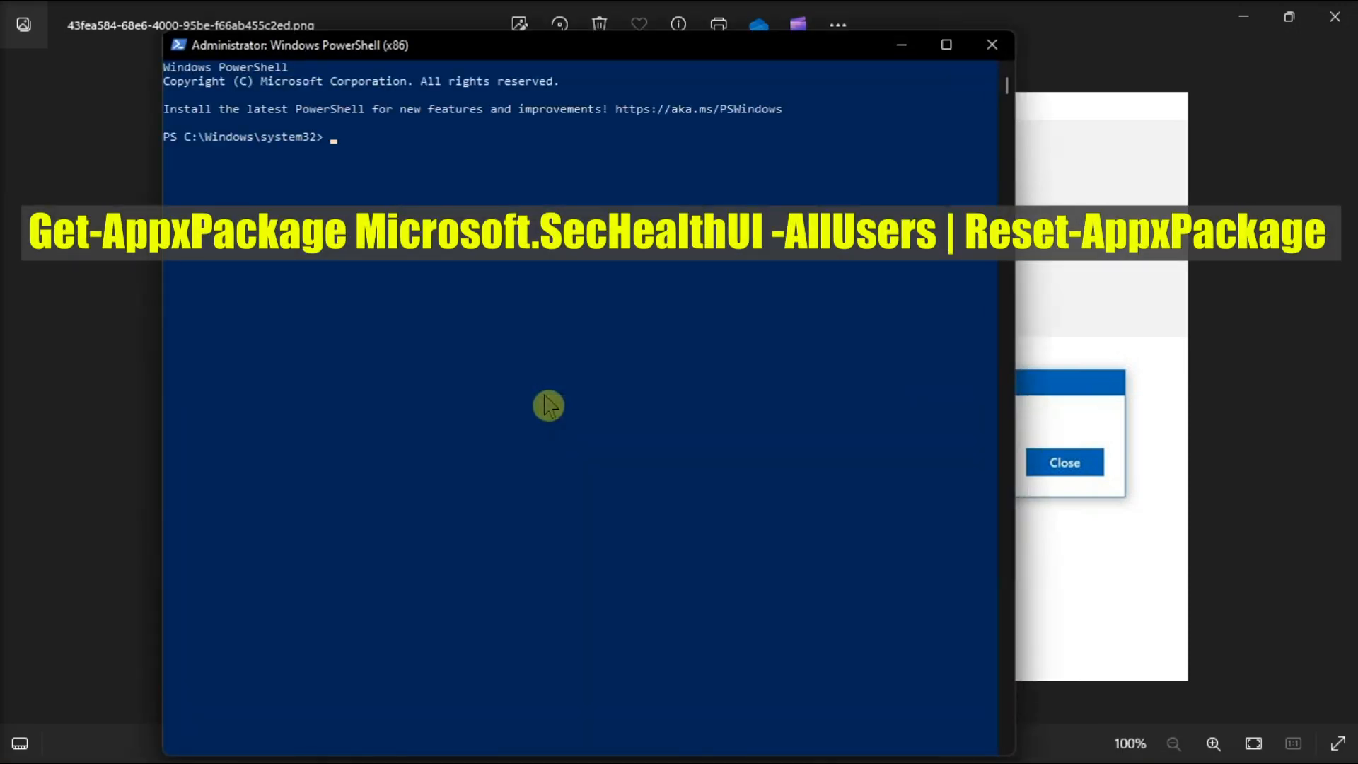
pyautogui.write('Get-AppxPackage Microsoft.SecHealthUI -AllUsers | Reset-AppxPackage')
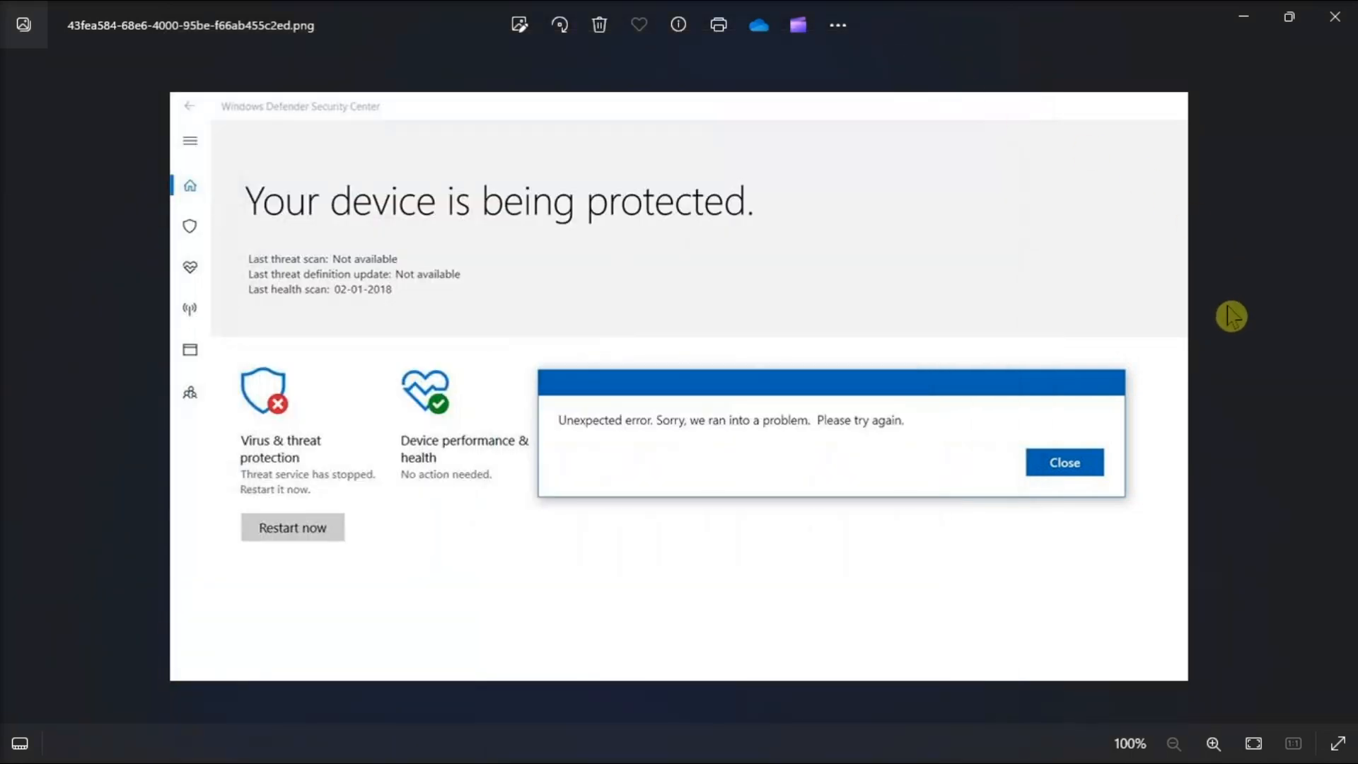
pyautogui.moveTo(1234, 323)
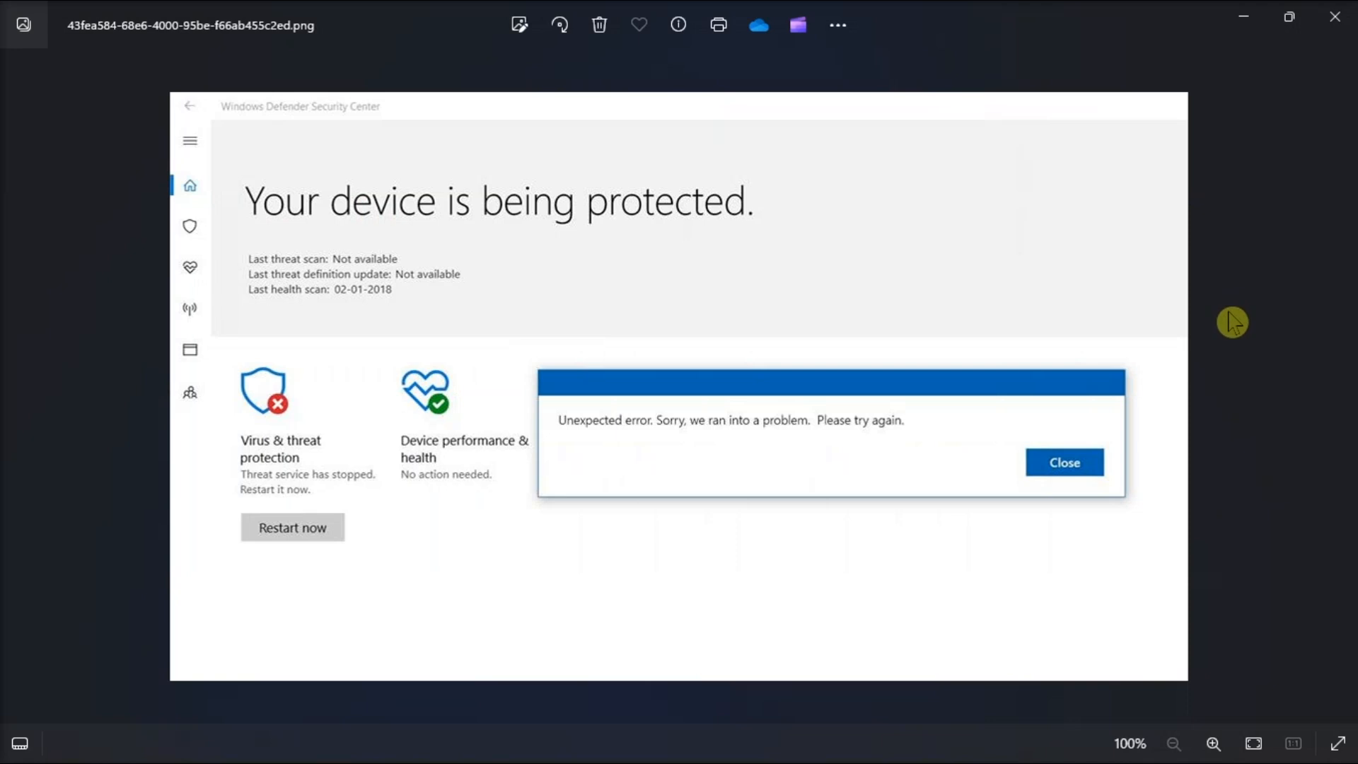